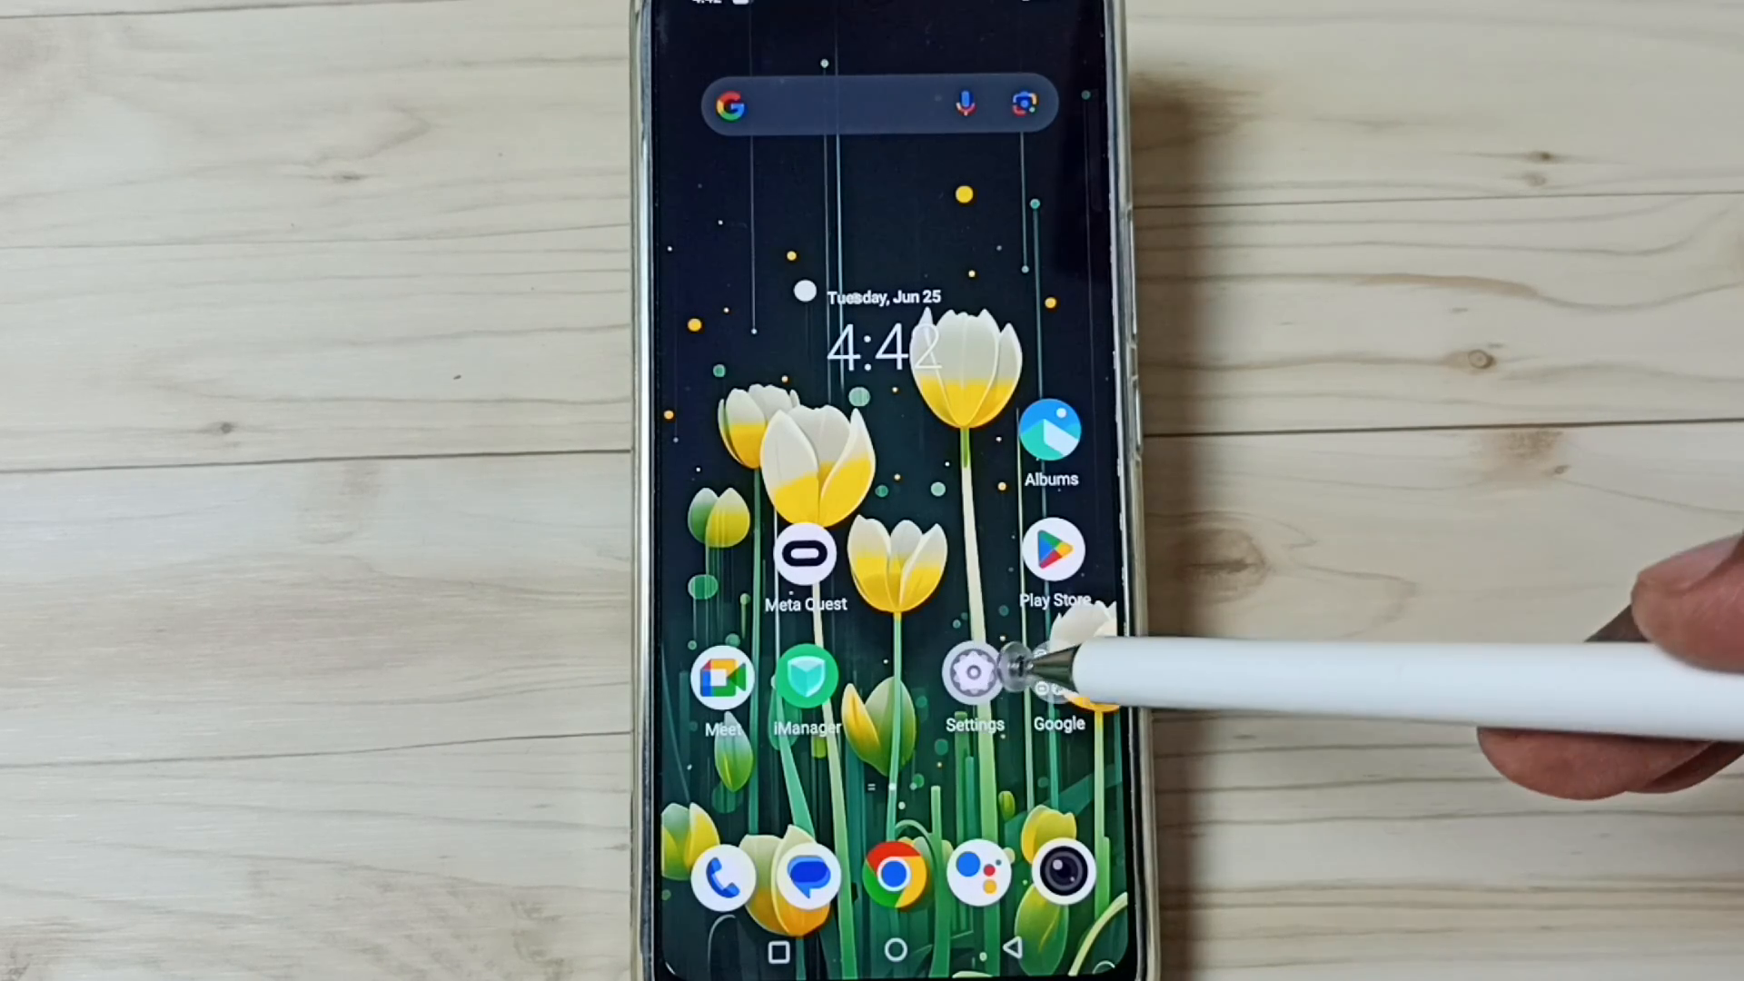
mouse_move(979, 667)
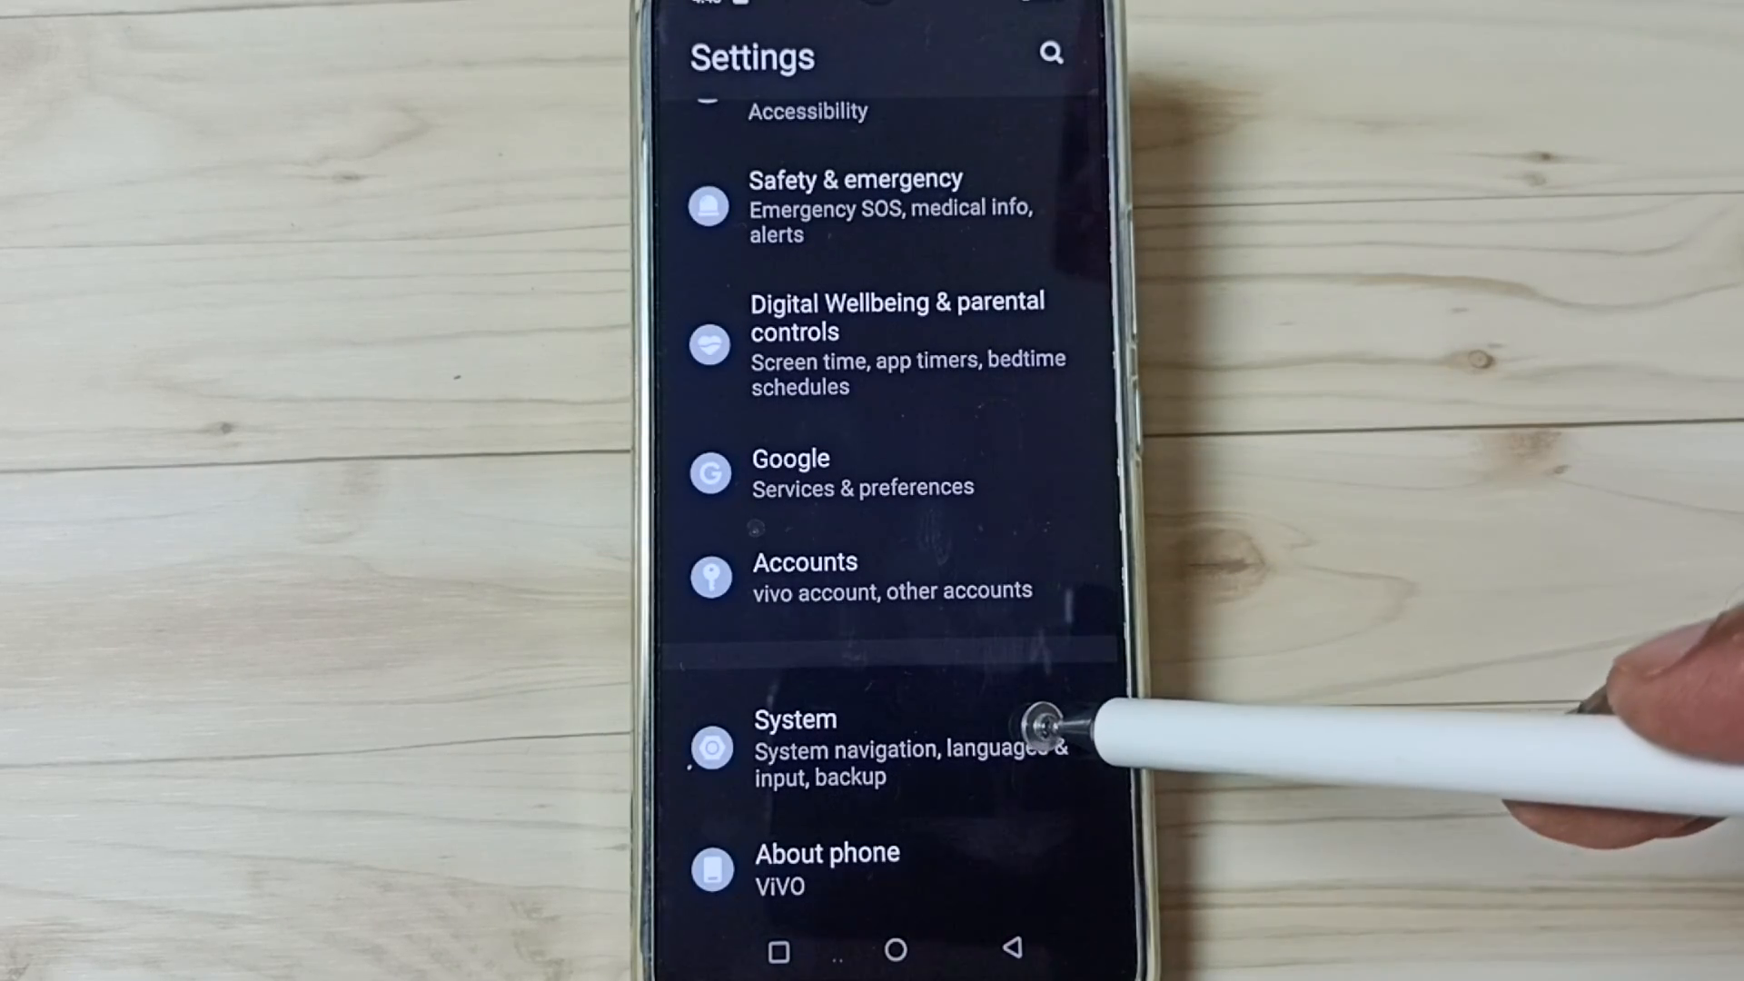
mouse_move(1035, 739)
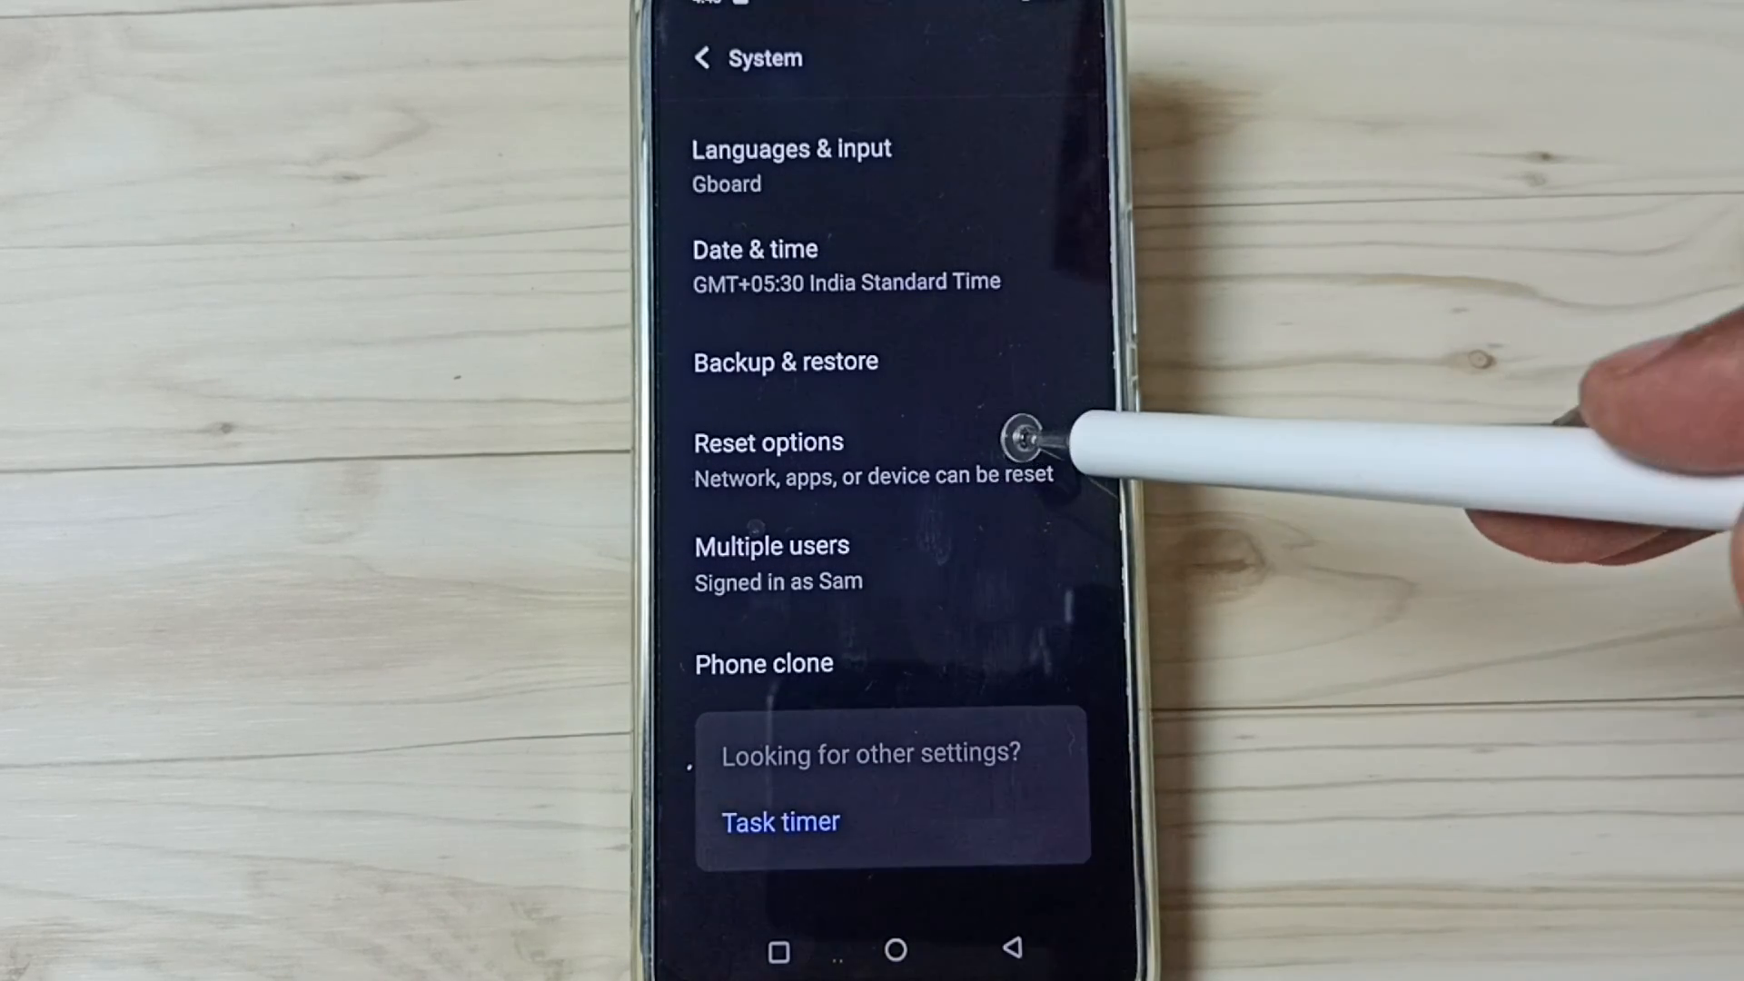
Step: Reach the Reset options page under System settings
left_click(767, 442)
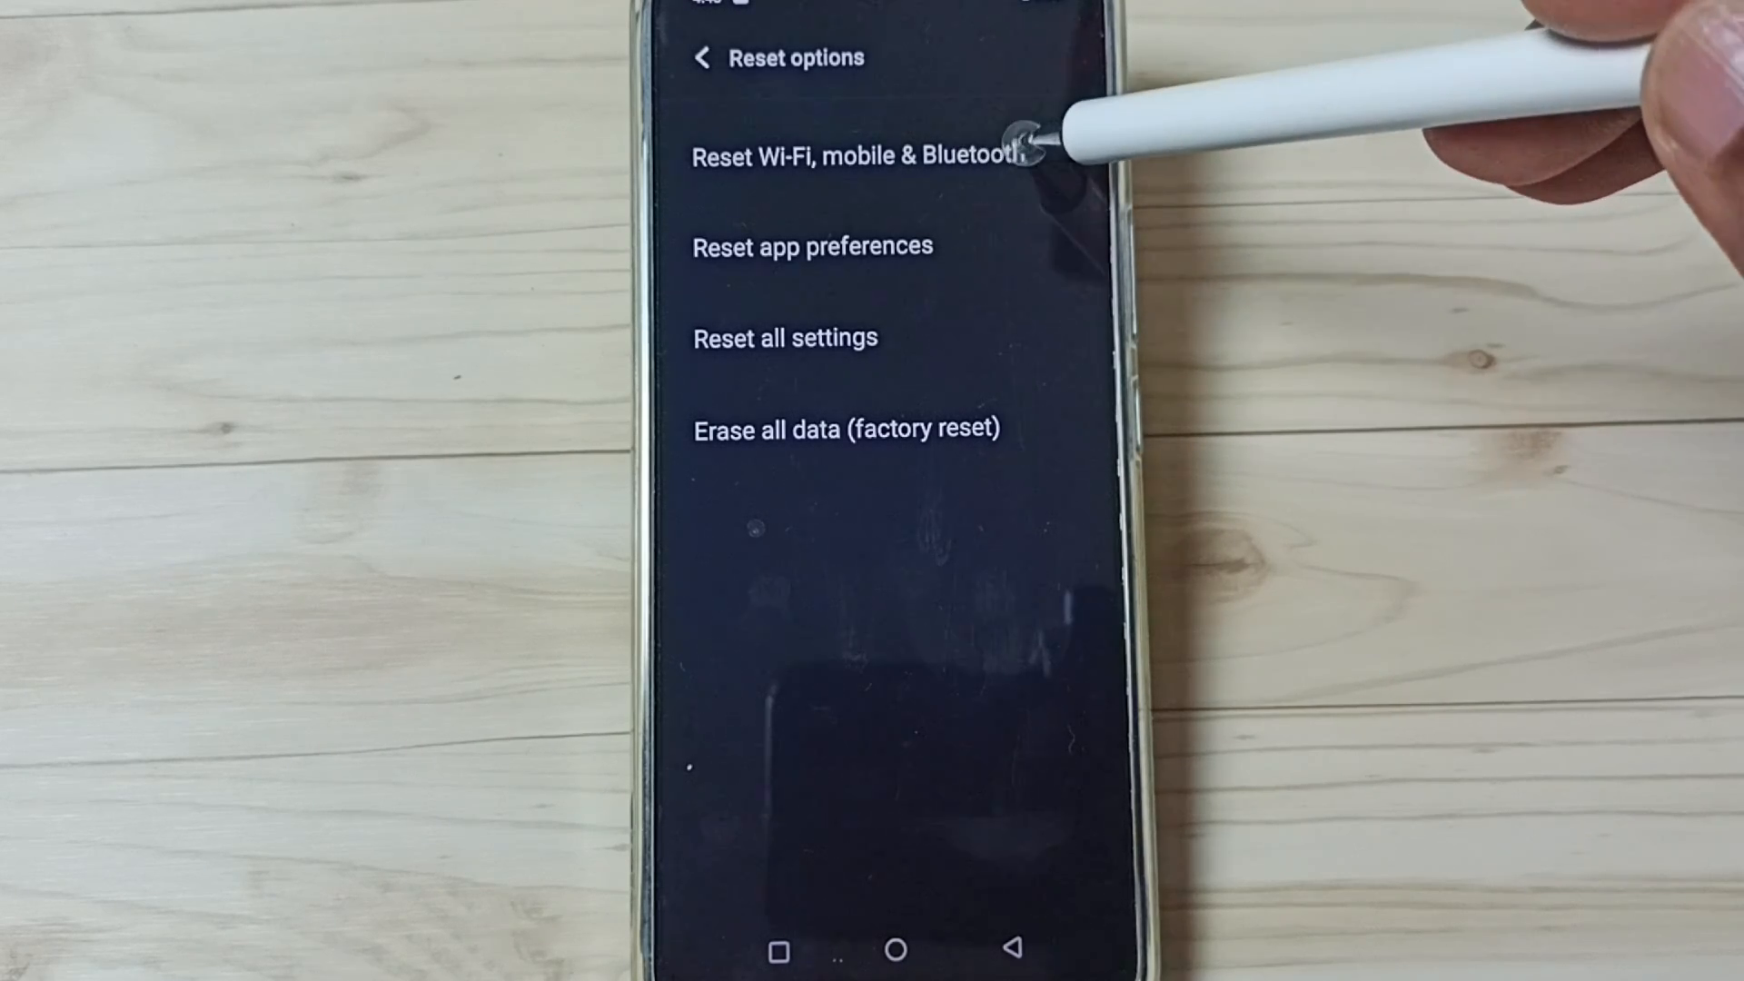
Step: Go to the Reset Wi-Fi, mobile & Bluetooth page
left_click(857, 155)
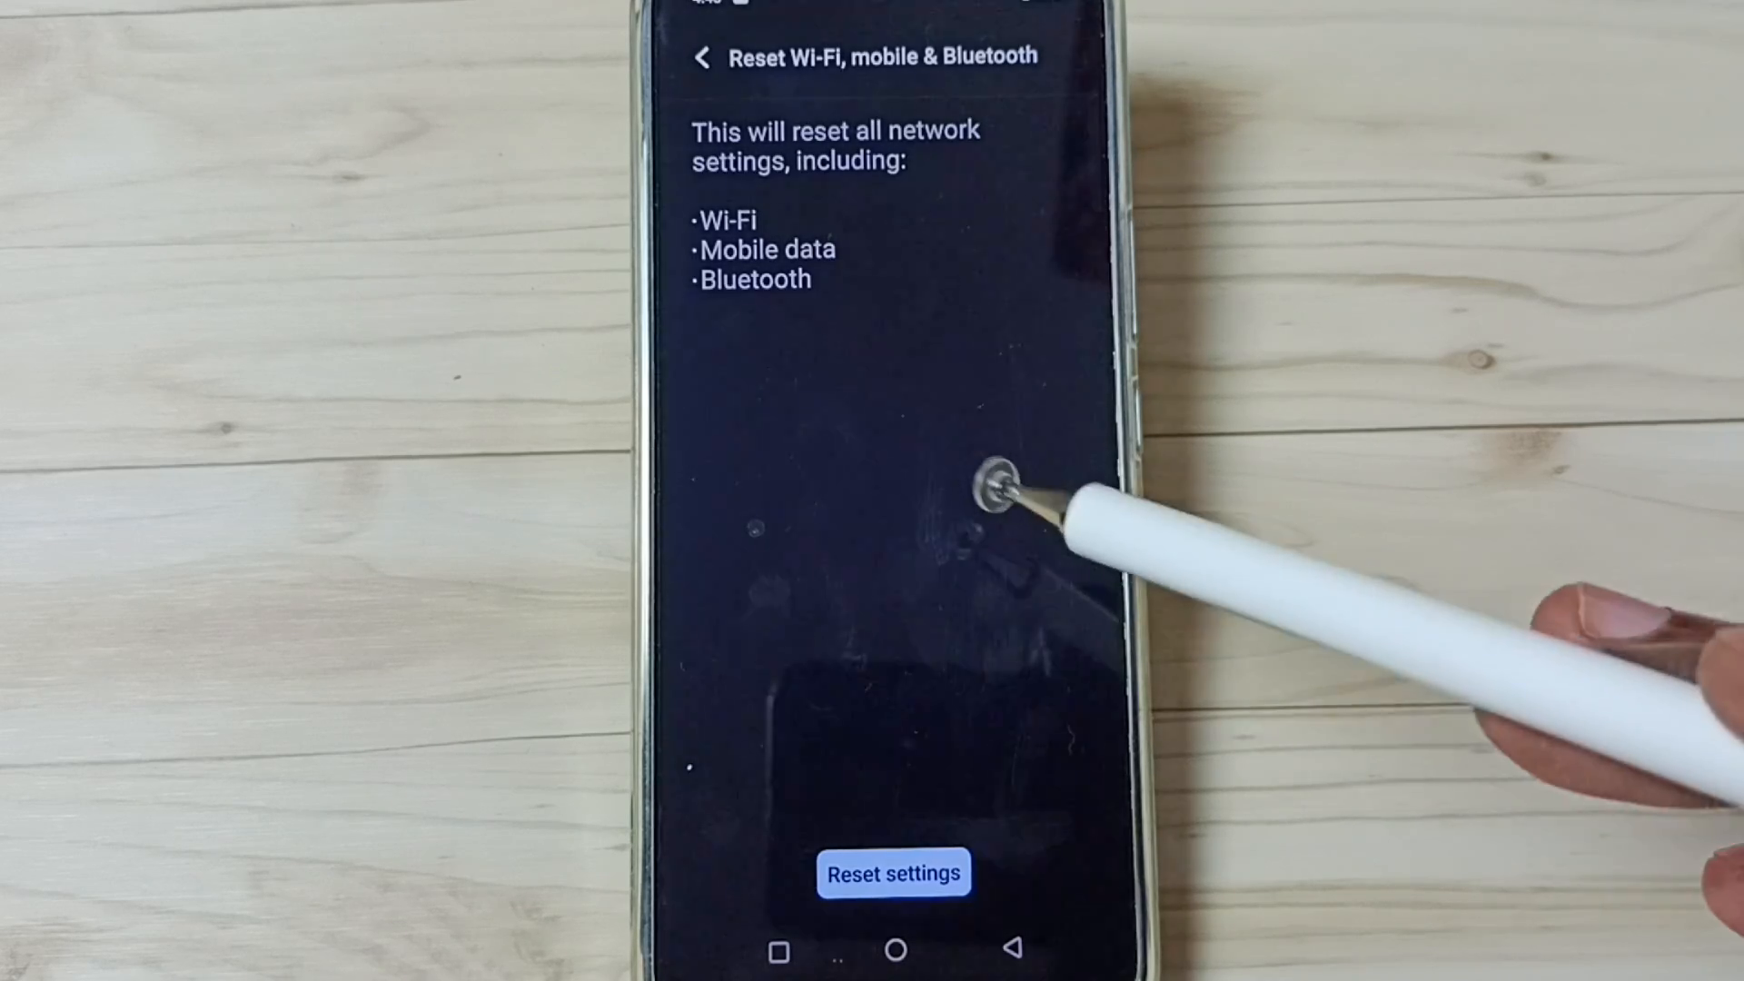
mouse_move(979, 178)
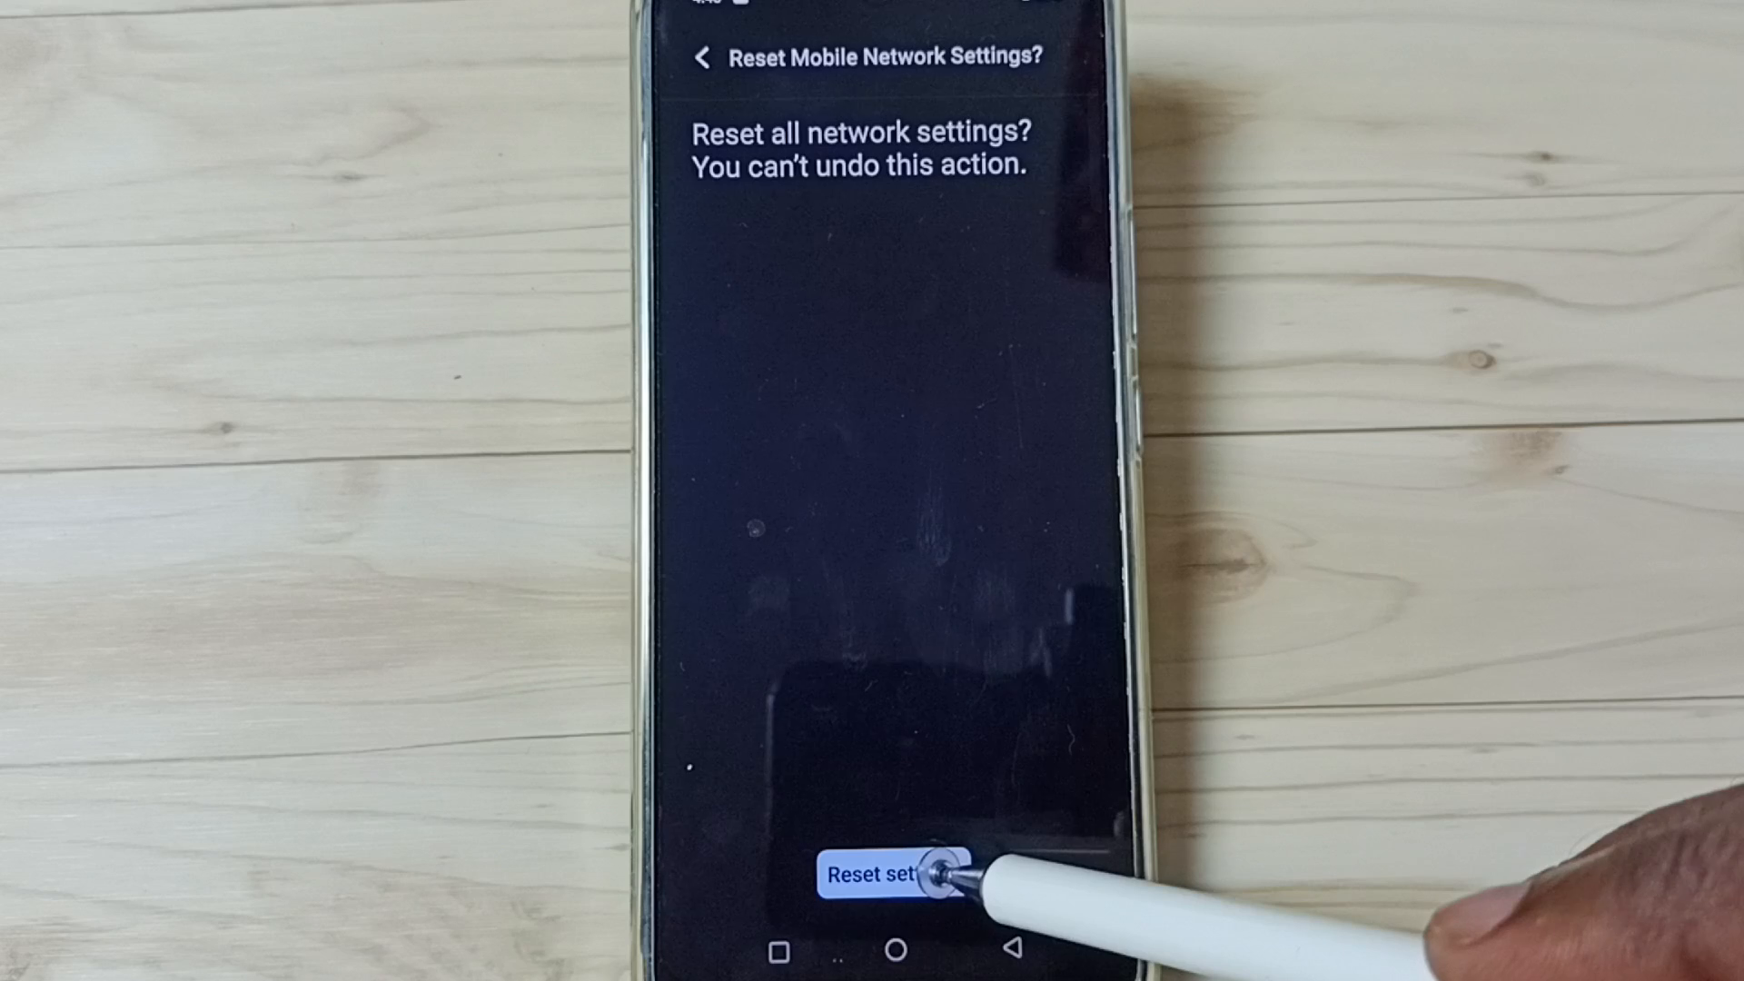
Step: Confirm the network settings reset and return to the Reset options list
left_click(893, 874)
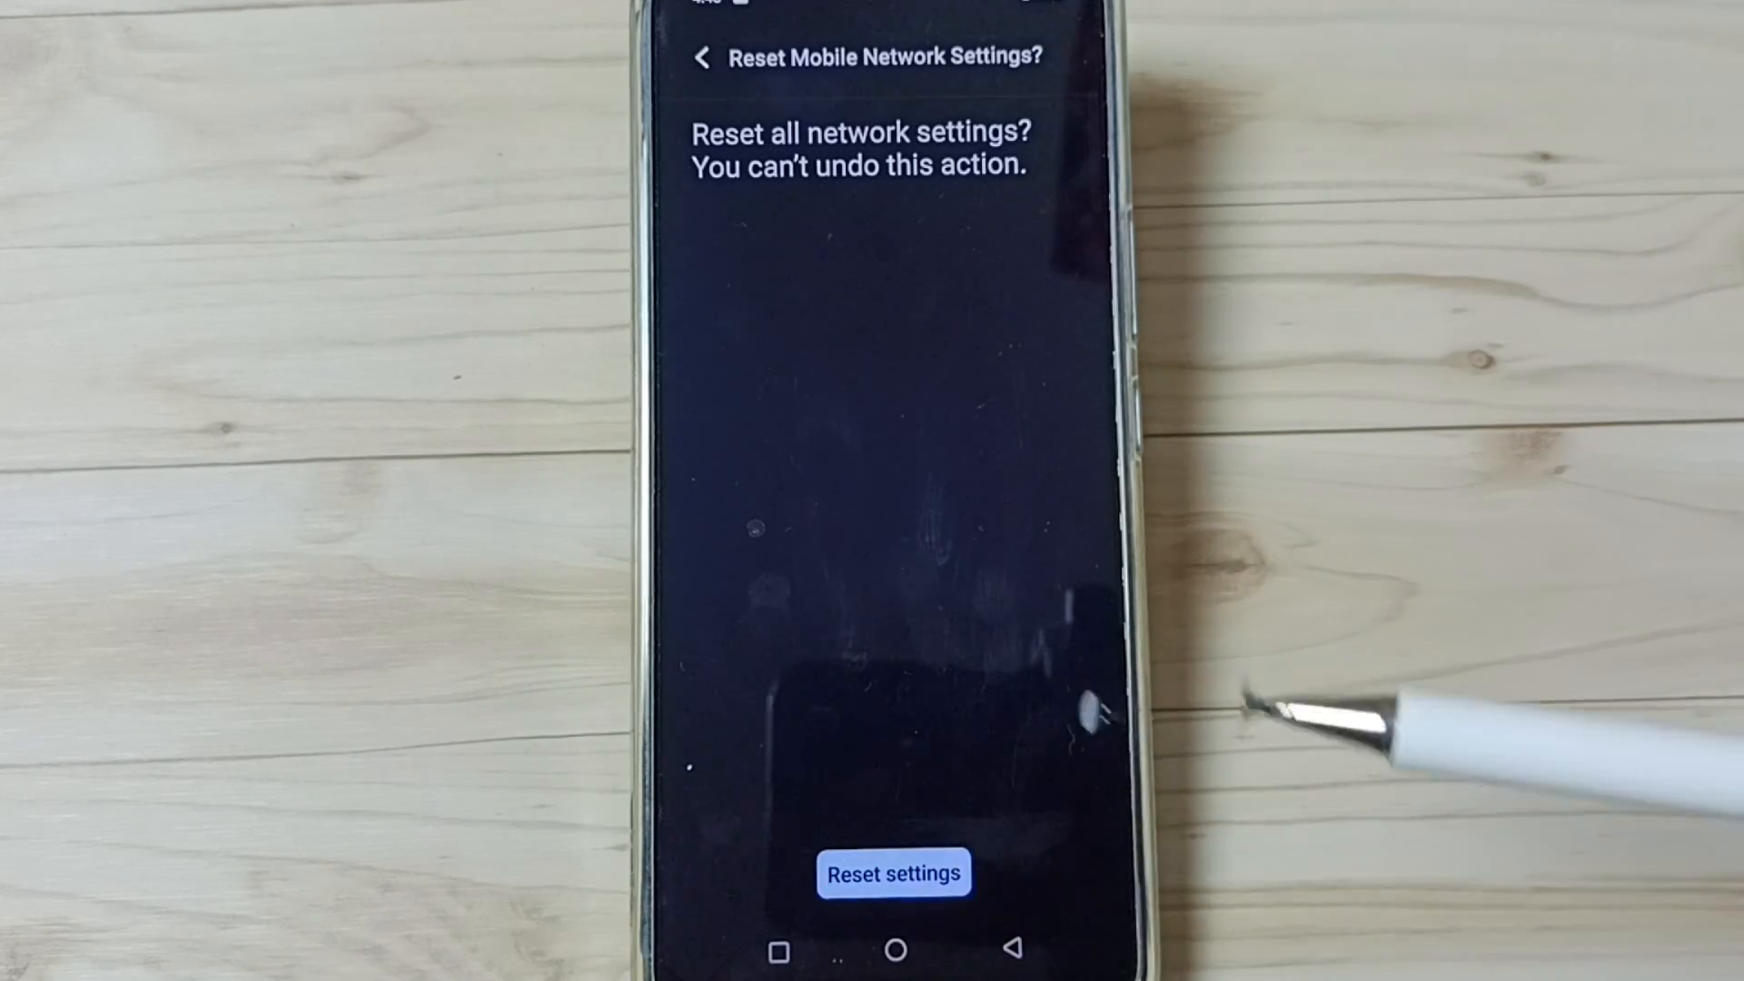
mouse_move(1056, 945)
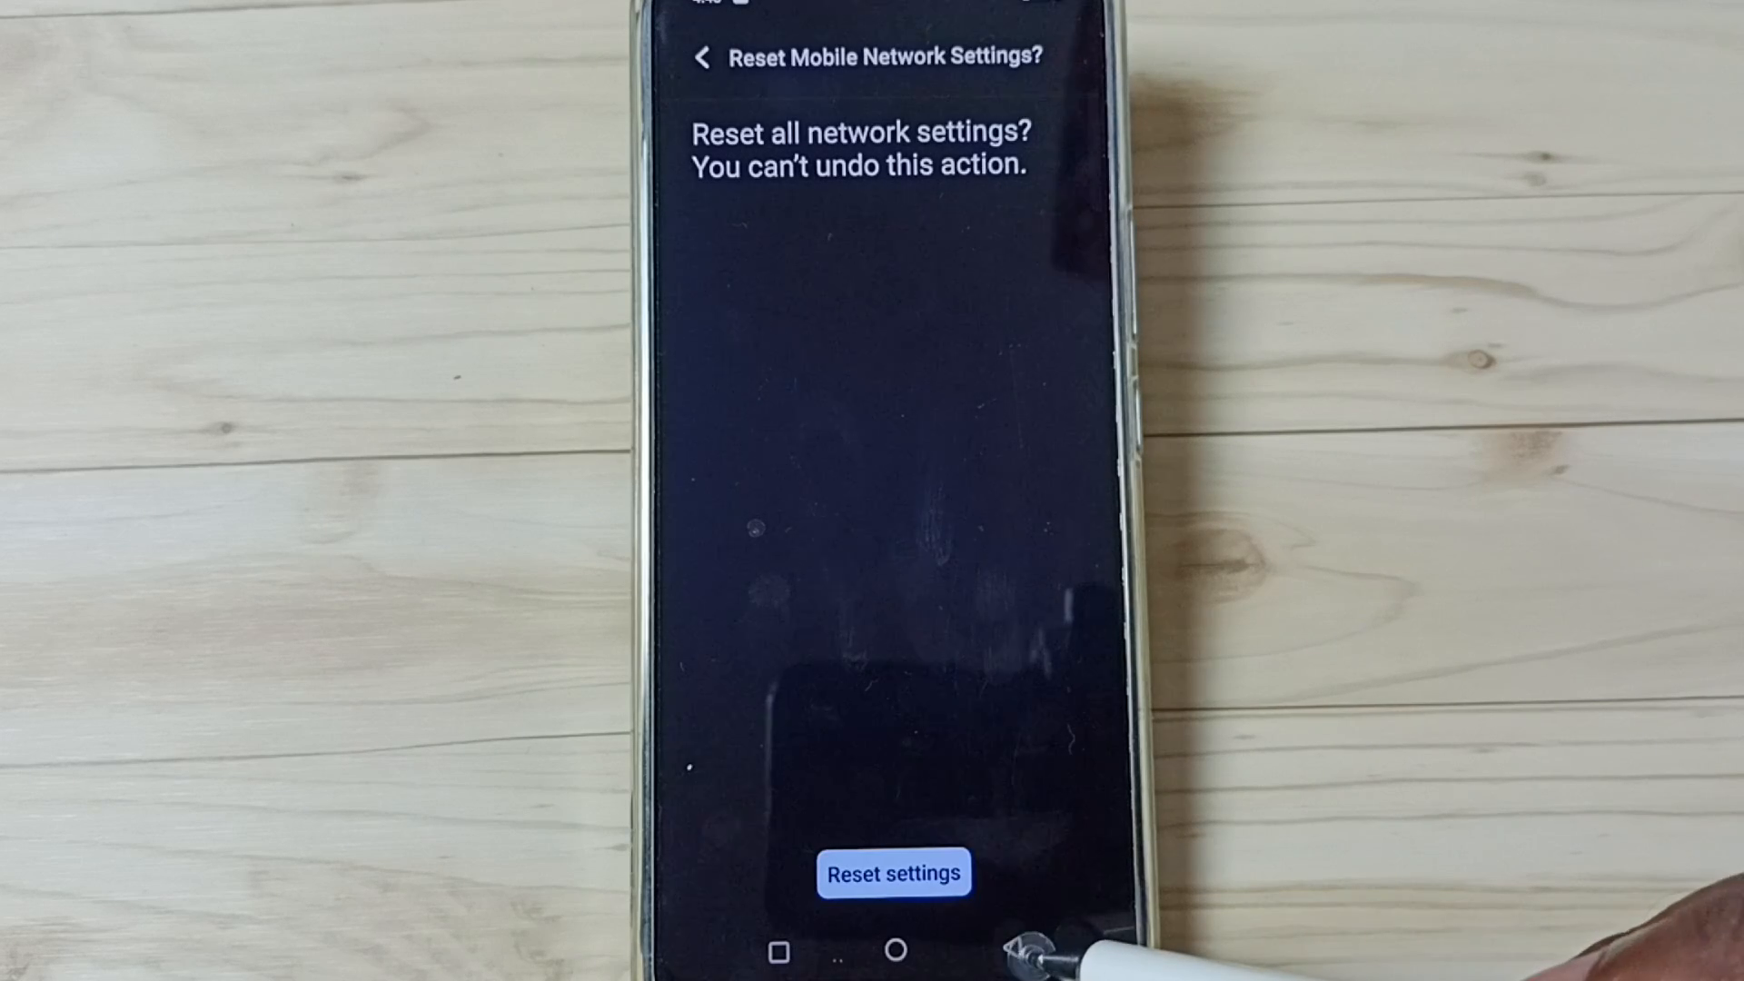
left_click(700, 58)
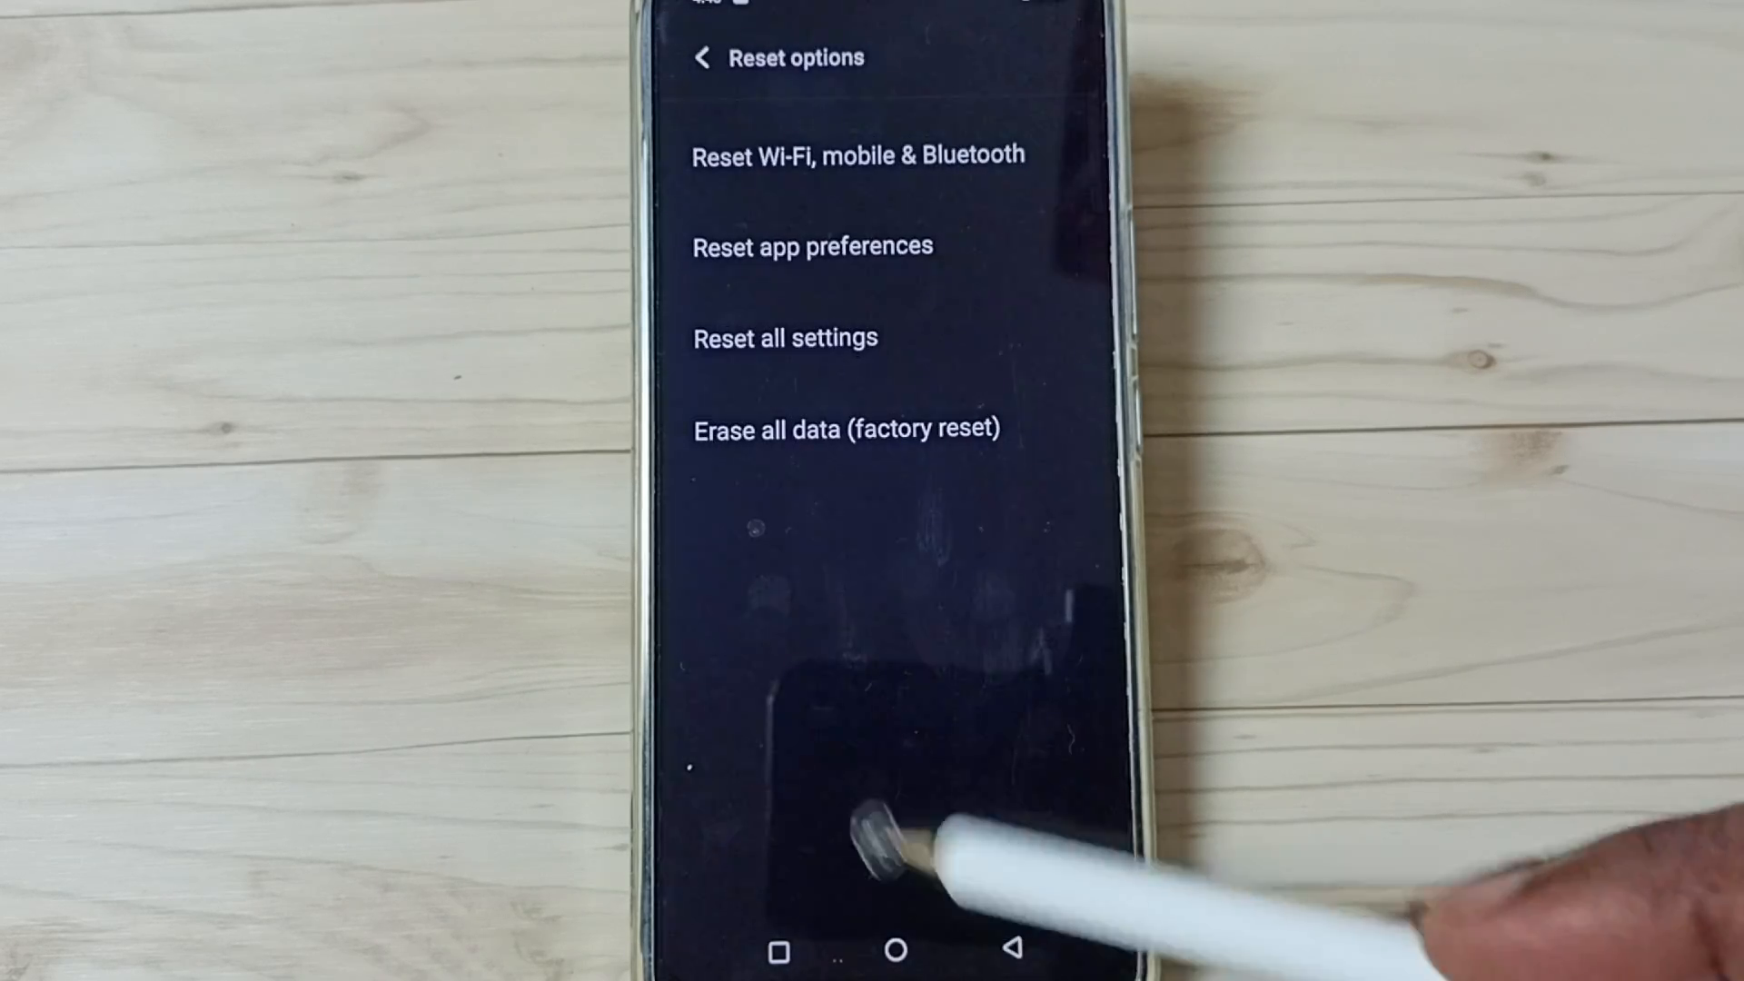